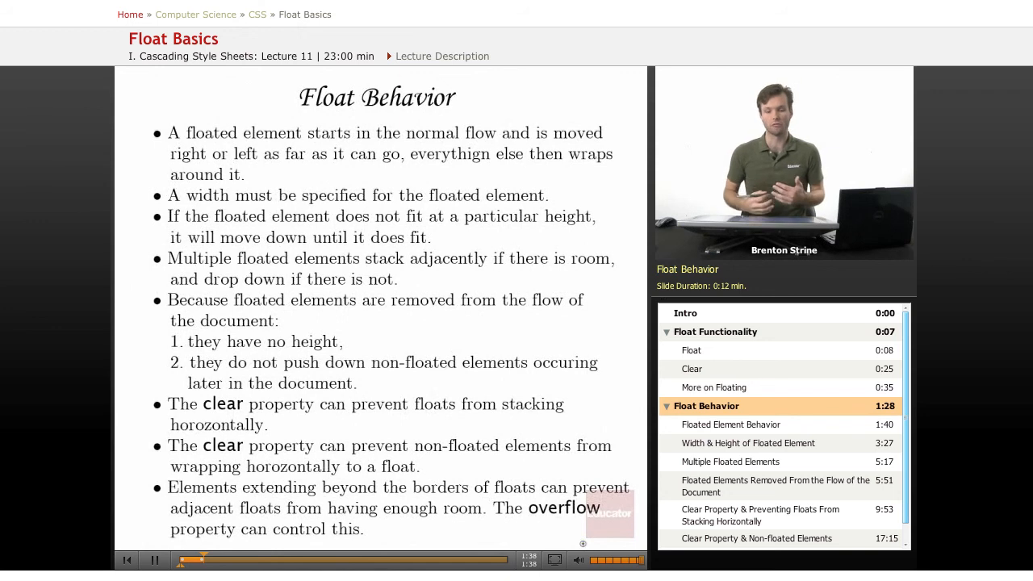
# View the rendered demo.html with the unfloated A Box inside the red-bordered container.
pyautogui.click(730, 425)
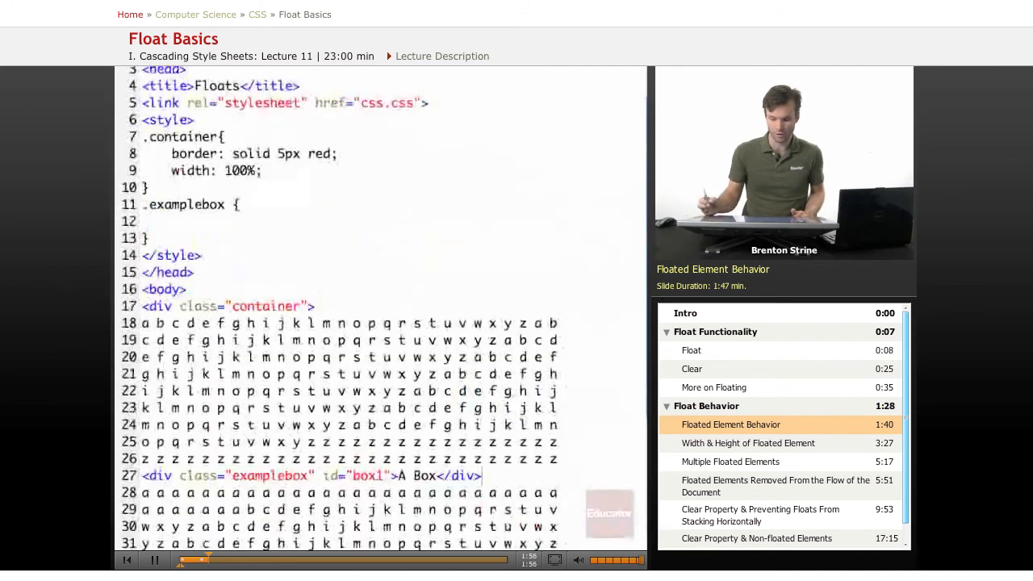
pyautogui.scroll(-3)
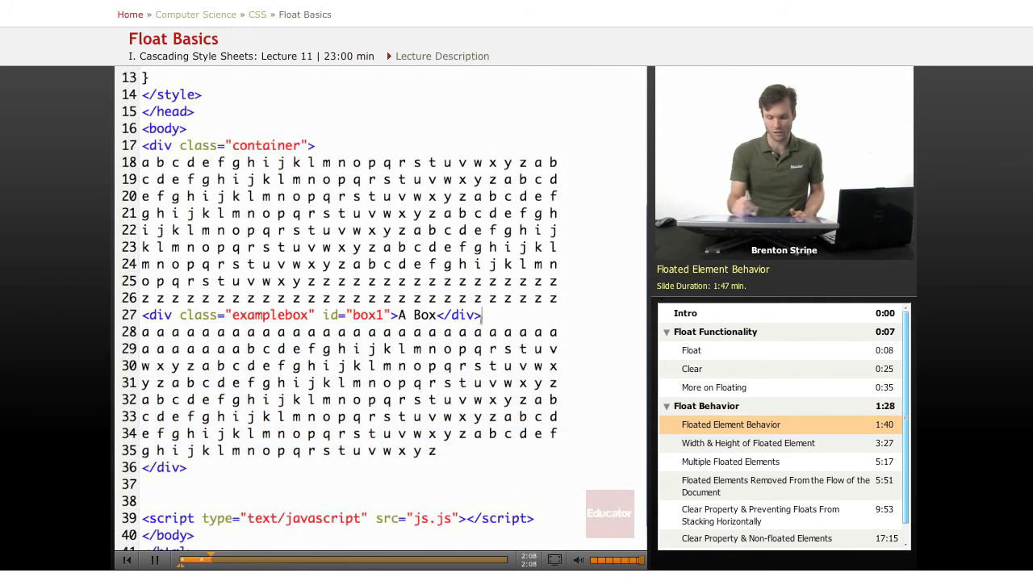
pyautogui.scroll(3)
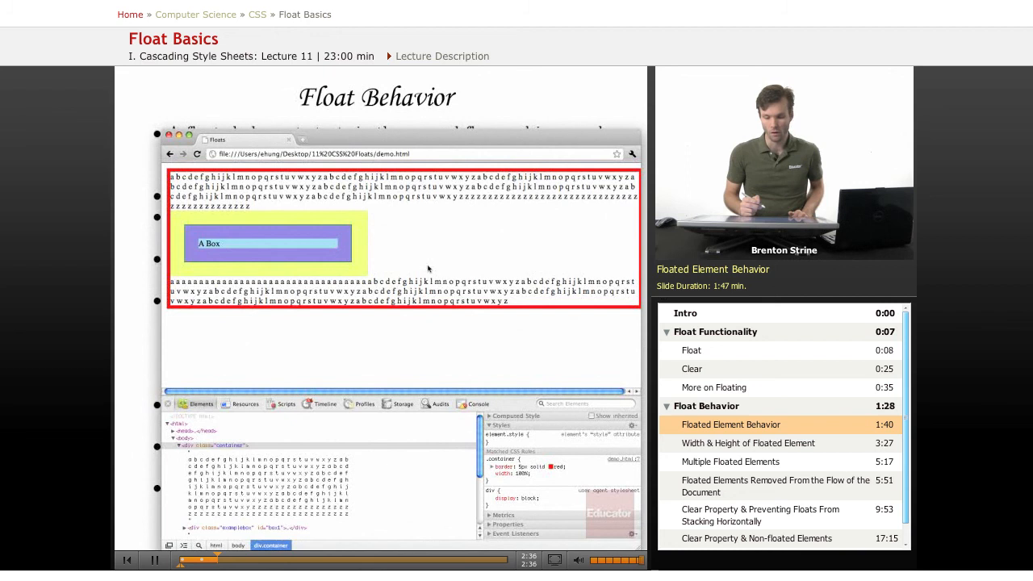
pyautogui.moveTo(176, 218)
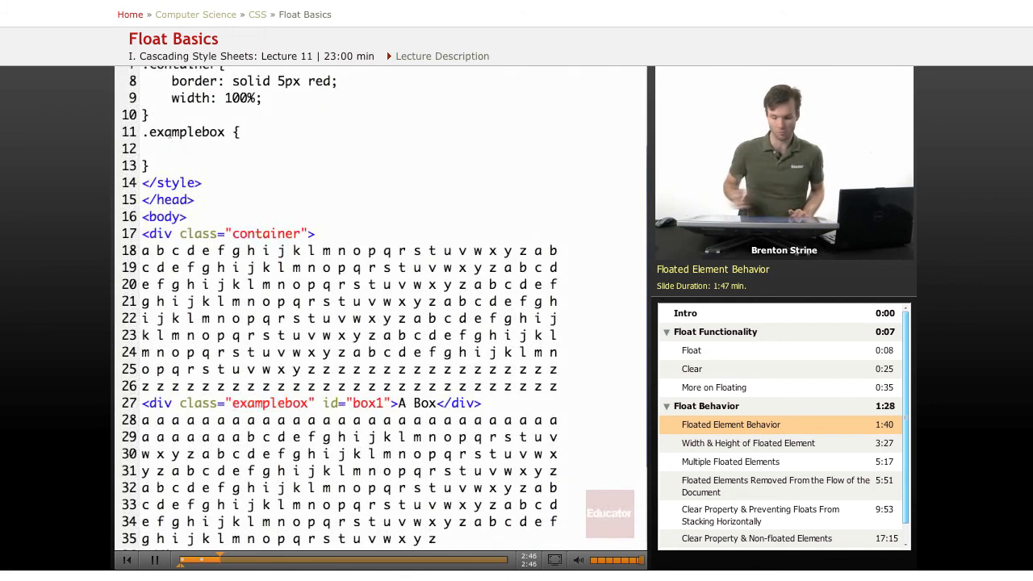
# Type float: left into the .examplebox rule on line 12.
pyautogui.write('f')
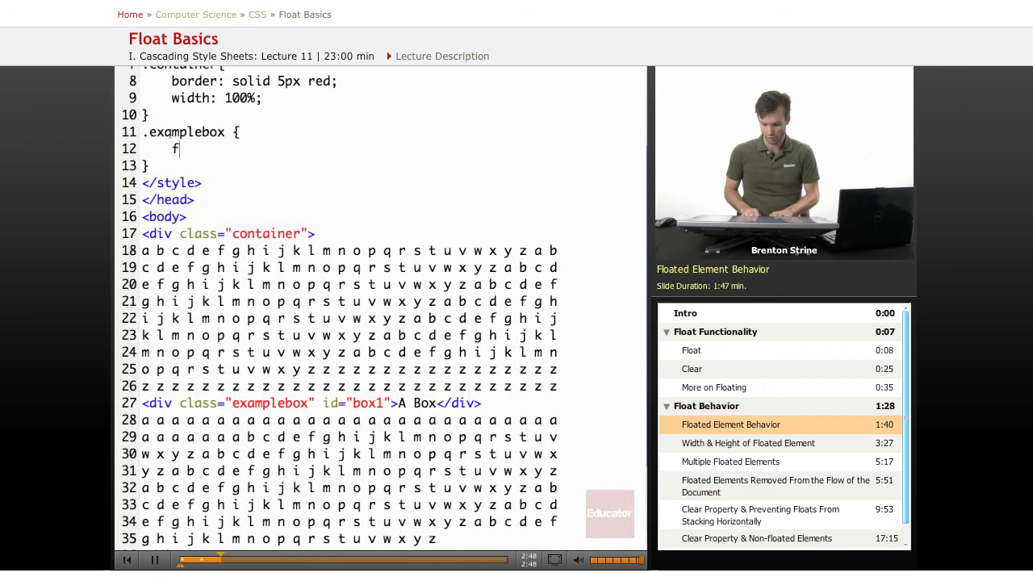
pyautogui.write('loat:')
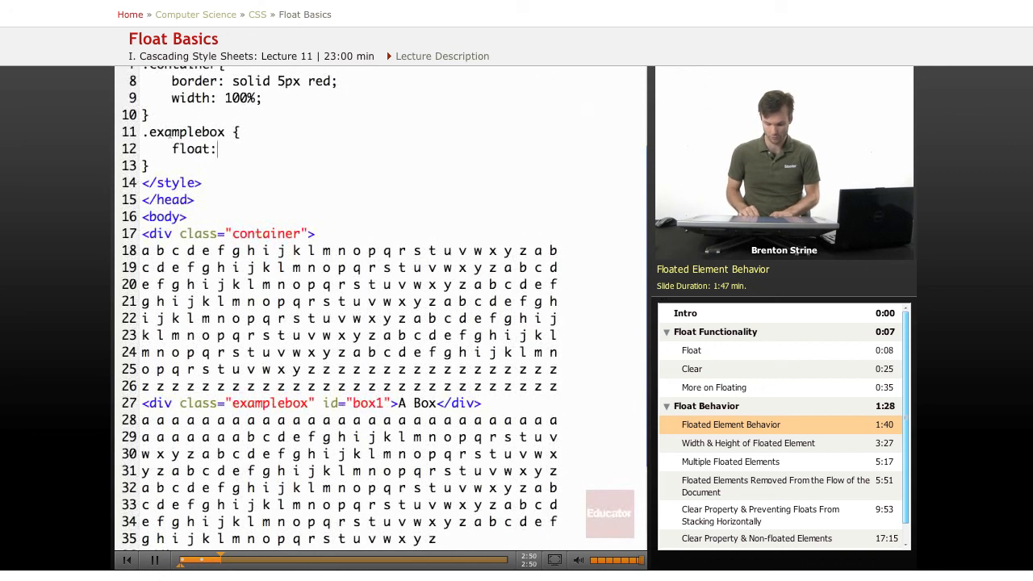
pyautogui.write('left;')
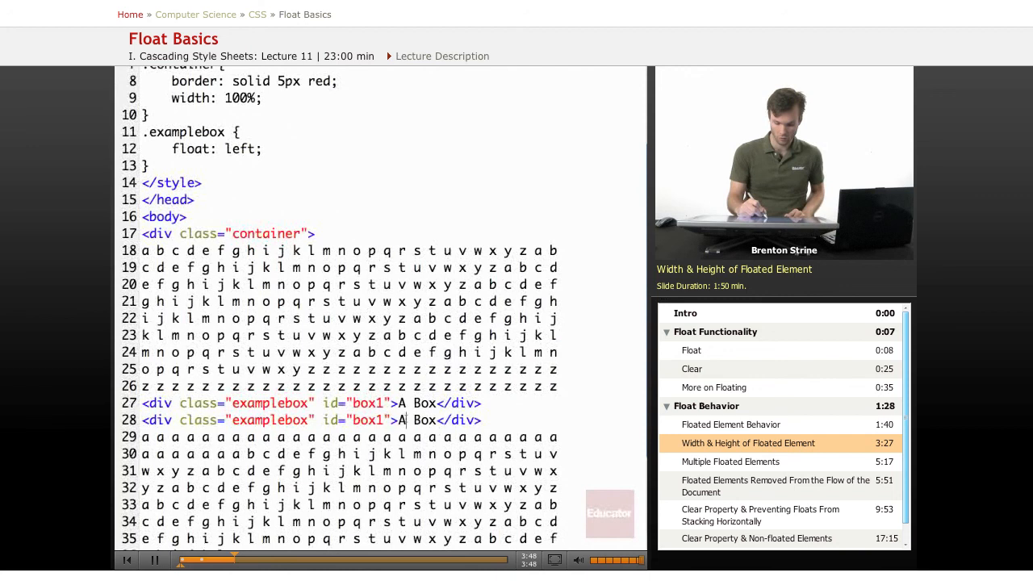
# Type 'nother' after the A so the second box reads 'Another Box'.
pyautogui.write('nother')
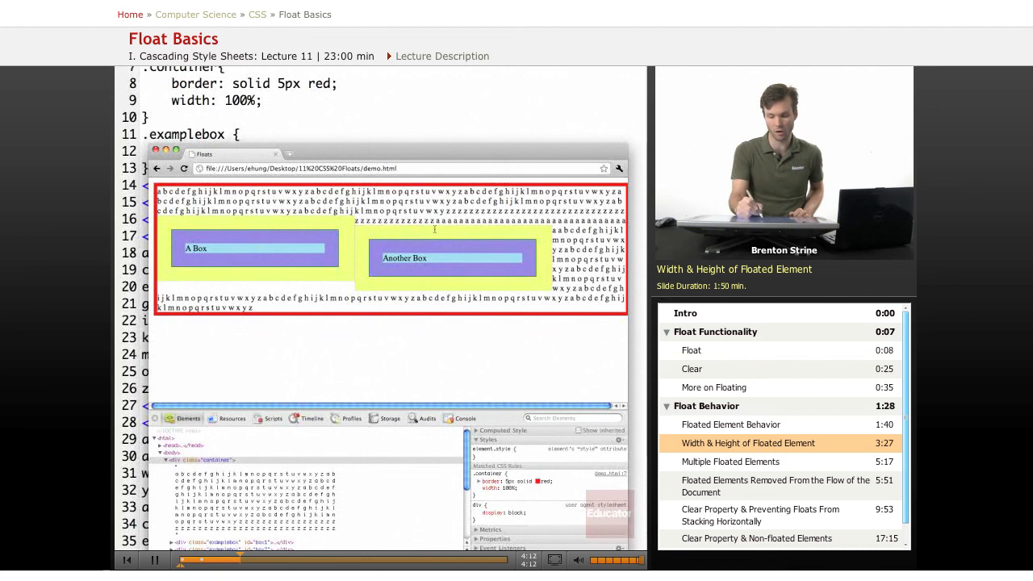
pyautogui.moveTo(588, 361)
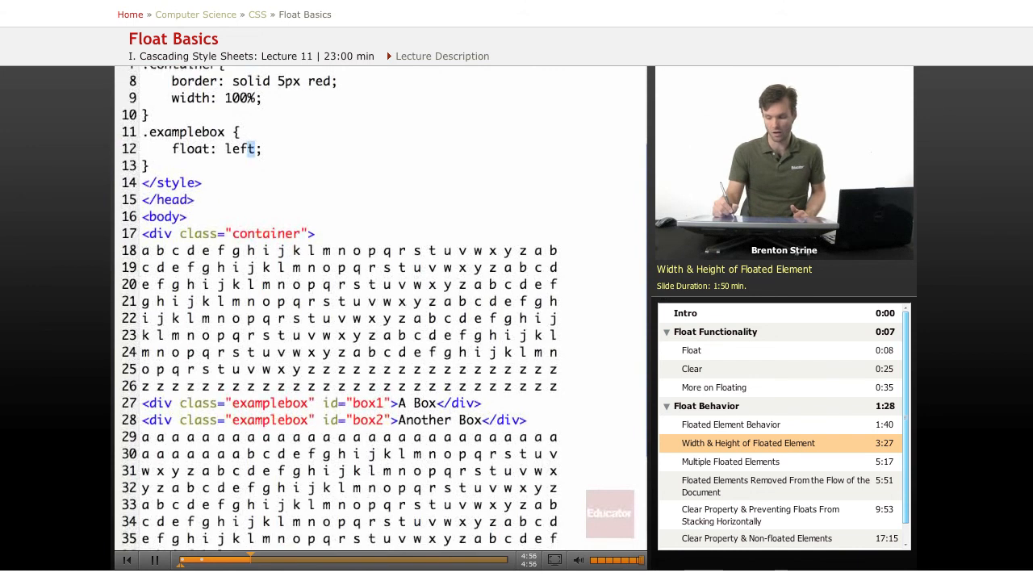
# Scroll through the demo source, past the box1 and box2 divs, back to the float: left rule.
pyautogui.scroll(-3)
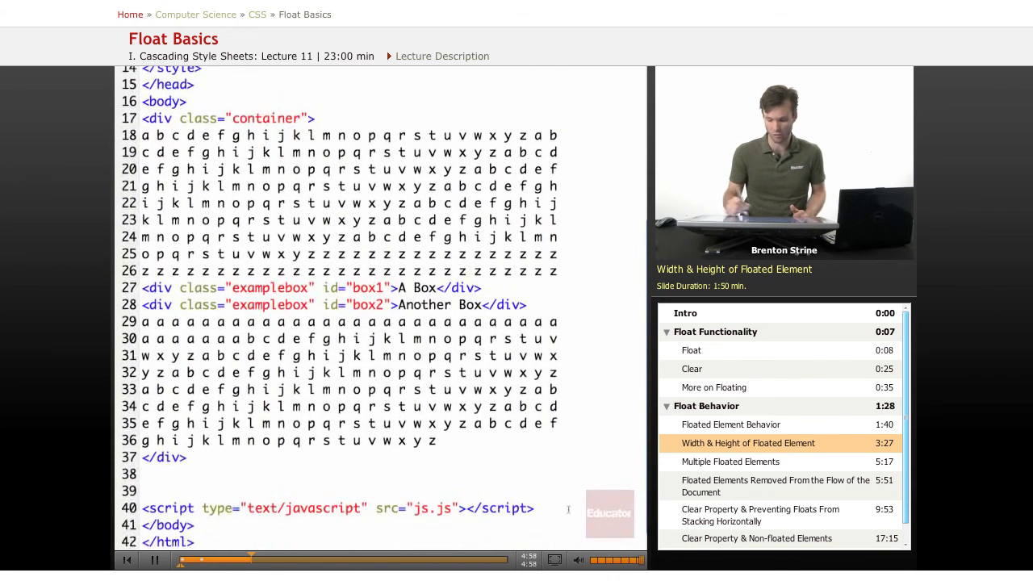
pyautogui.scroll(3)
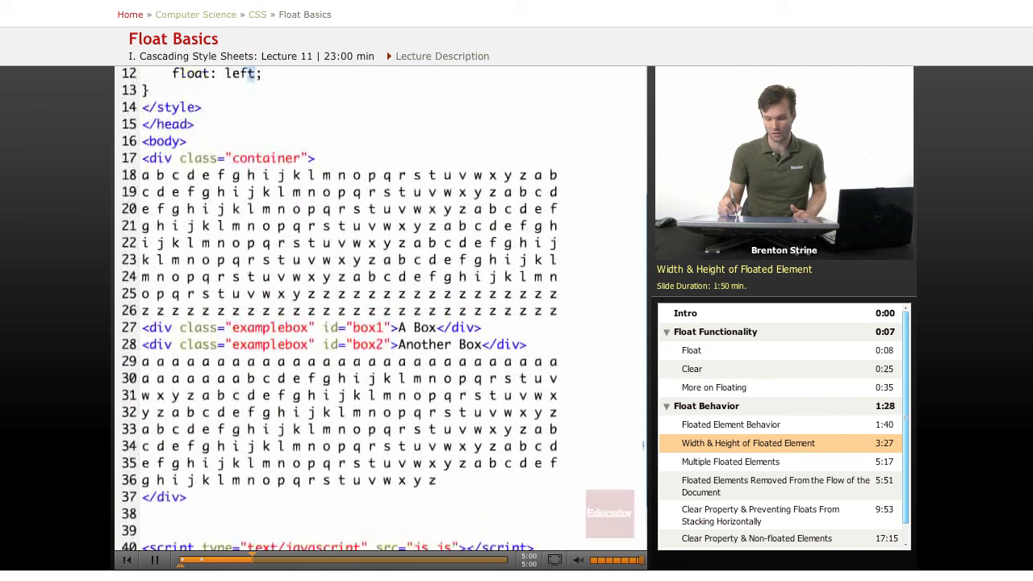
pyautogui.scroll(3)
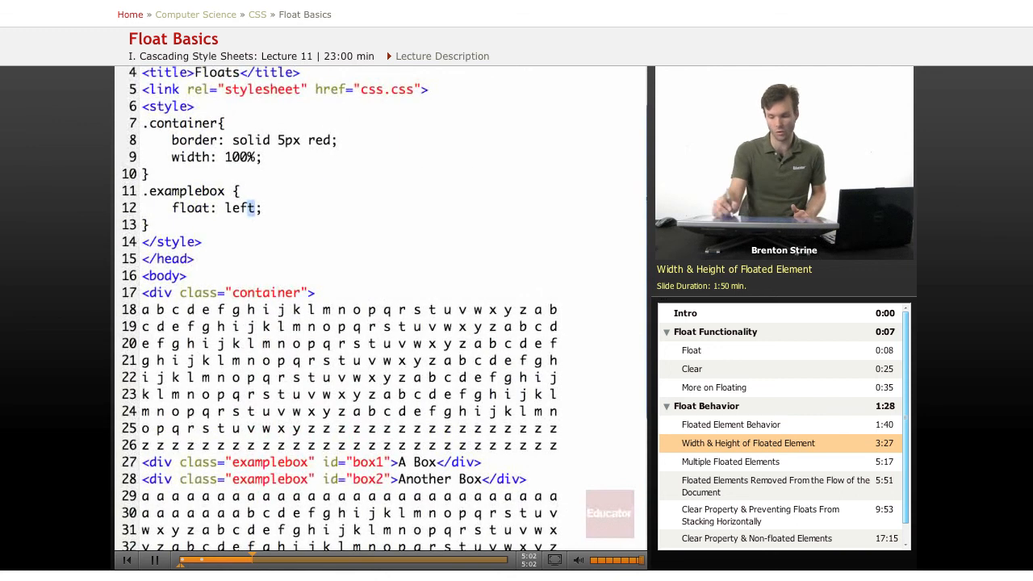